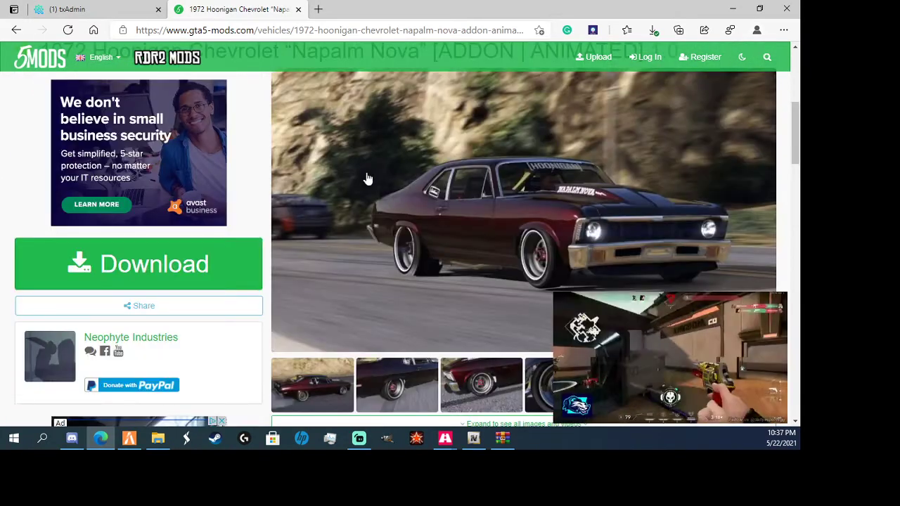
Go to the download page for the 1972 Hoonigan Chevrolet Napalm Nova mod
scroll("up", 3)
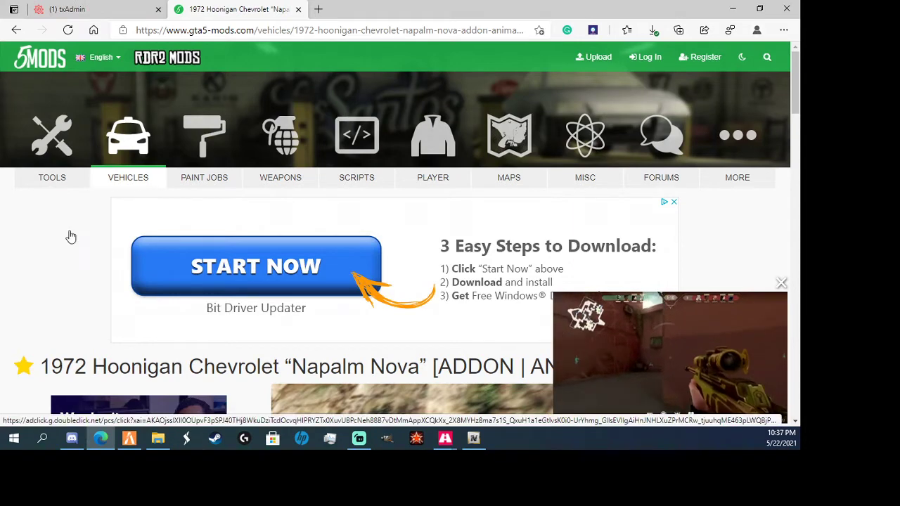
scroll("down", 3)
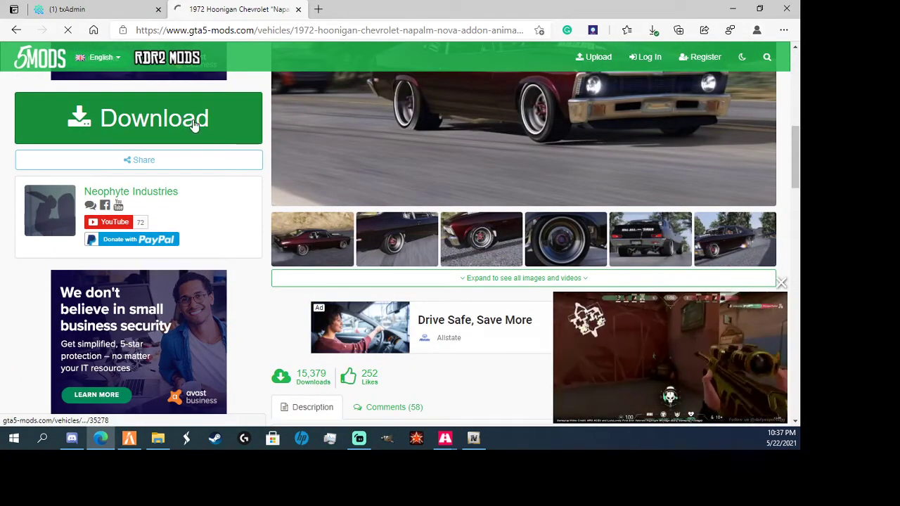
left_click(138, 118)
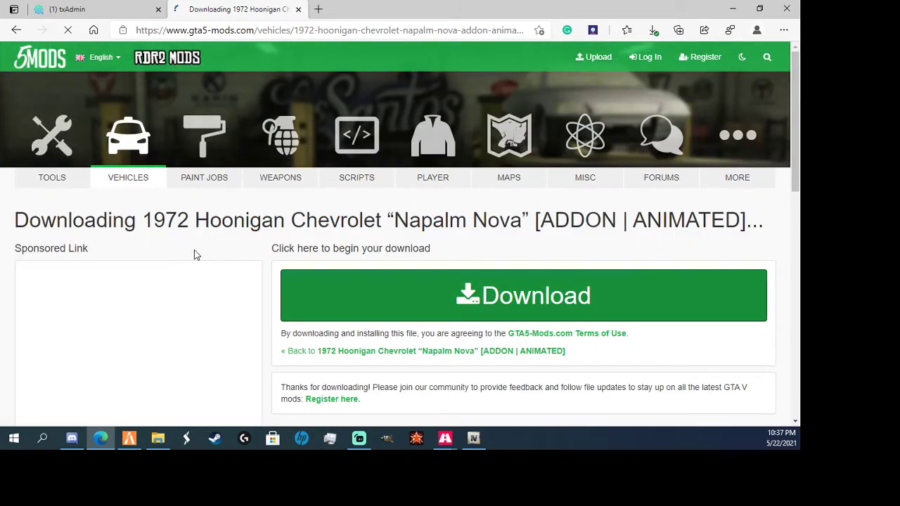
Start the Napalm Nova .rar download and watch its progress in Edge's Downloads flyout
left_click(523, 296)
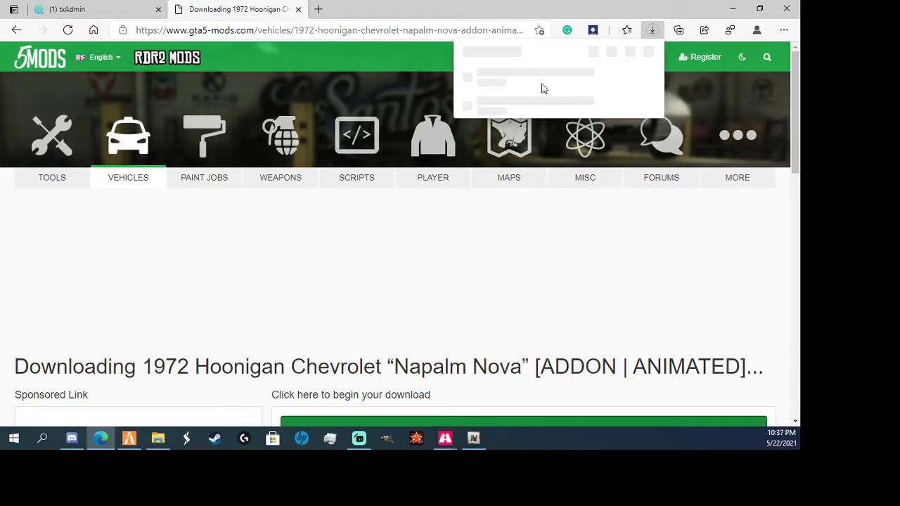
left_click(651, 31)
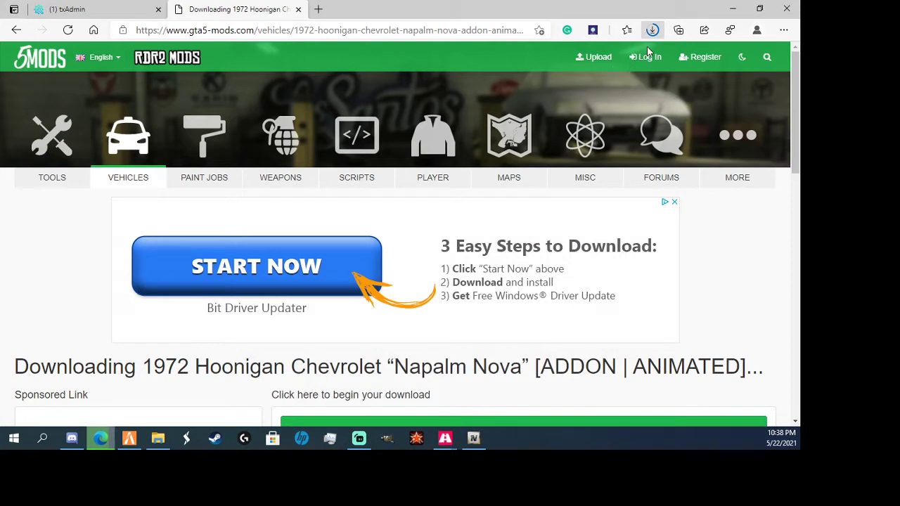
left_click(653, 30)
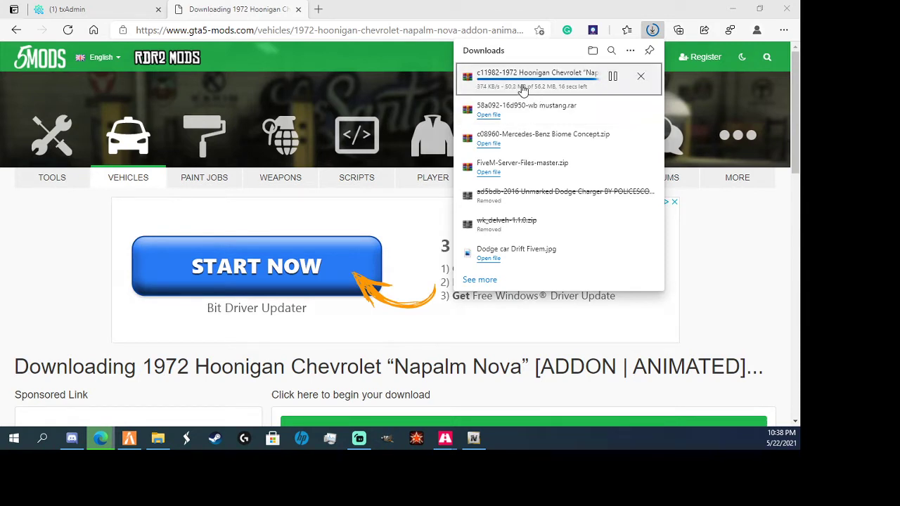
mouse_move(517, 79)
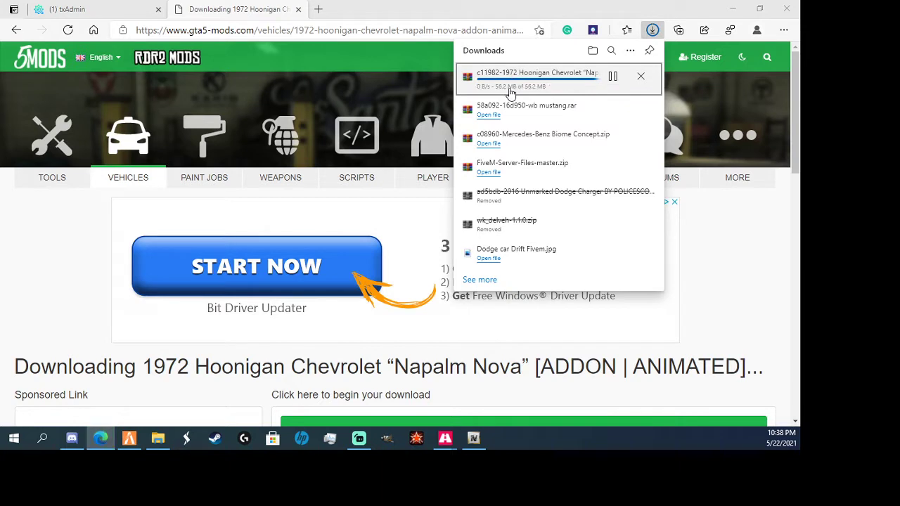
mouse_move(513, 87)
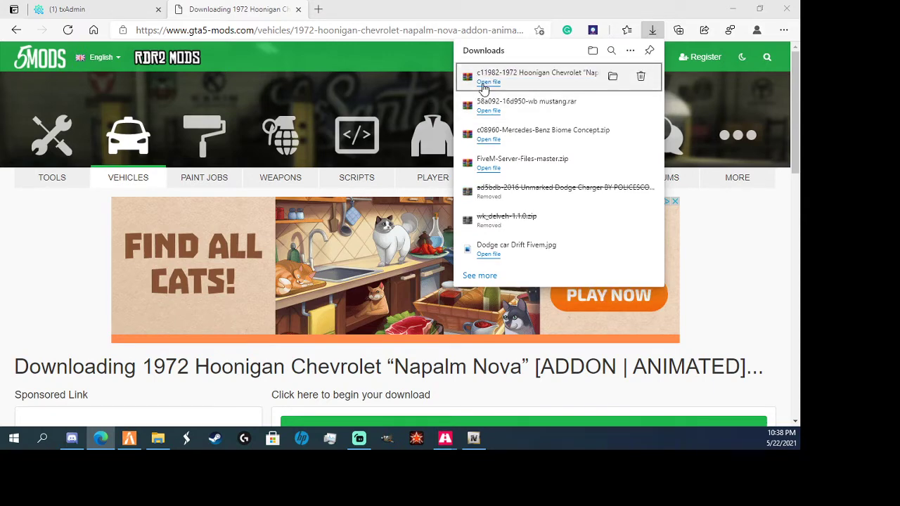
Open the downloaded Nova archive in WinRAR and look at dlc.rpf inside its nova folder
left_click(490, 81)
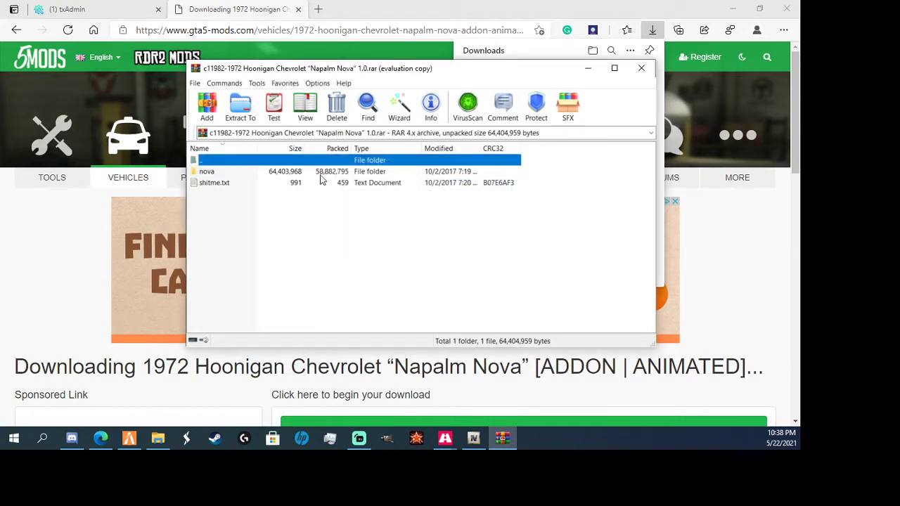
double_click(207, 172)
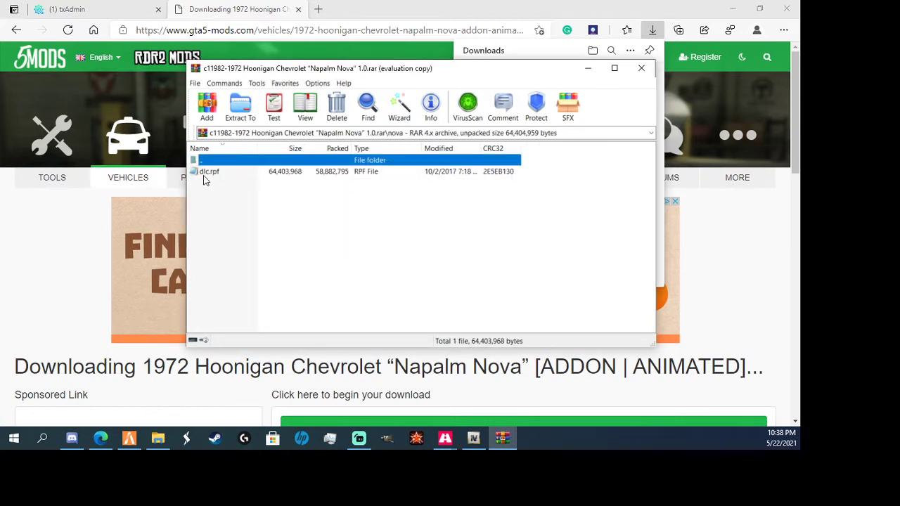
double_click(205, 160)
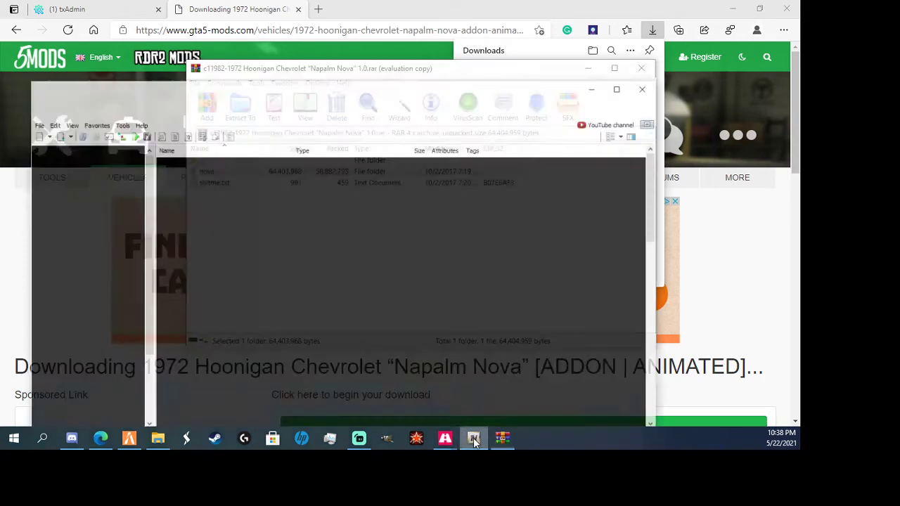
Bring OpenIV forward and load the Nova mod's dlc.rpf package for browsing
left_click(473, 439)
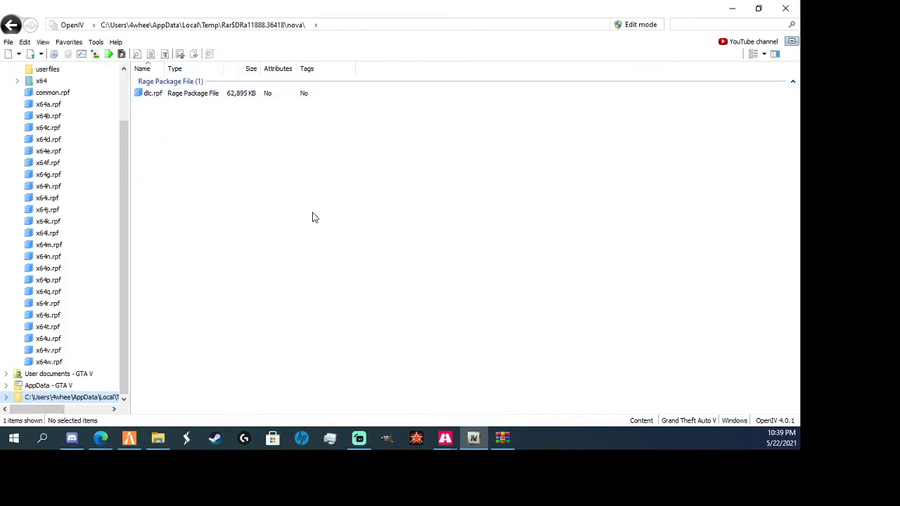
double_click(152, 93)
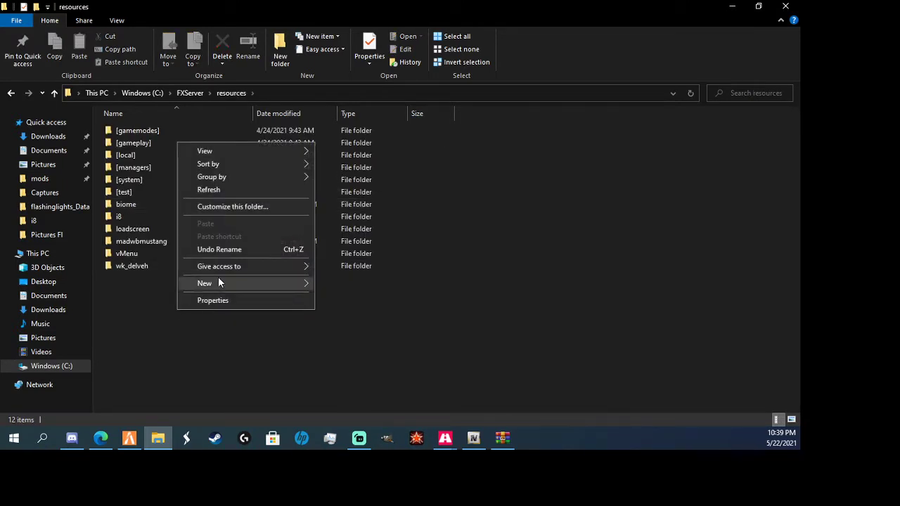
Create a Nova folder in FXServer resources with a stream folder inside it
left_click(206, 284)
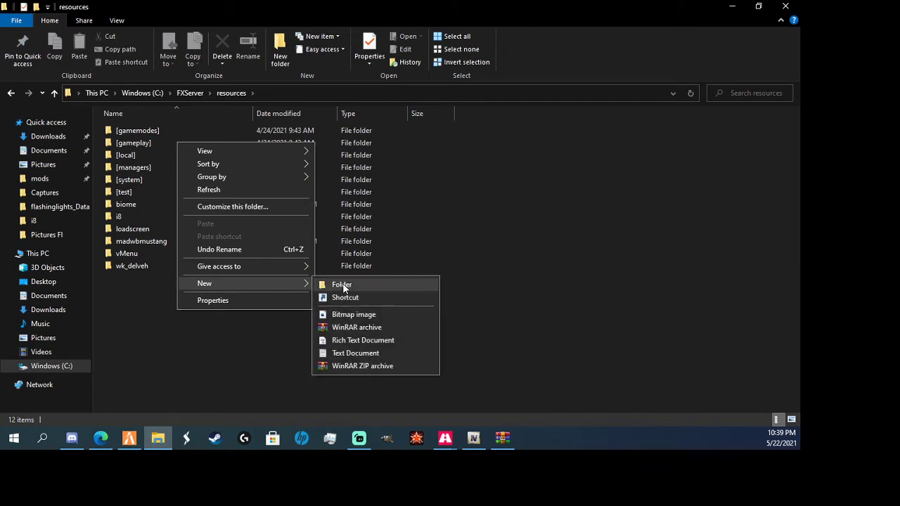
left_click(342, 284)
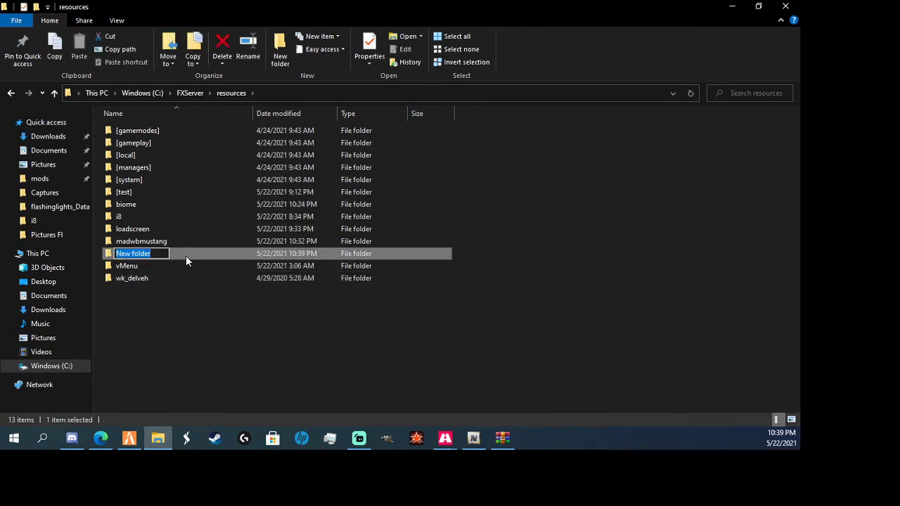
mouse_move(196, 379)
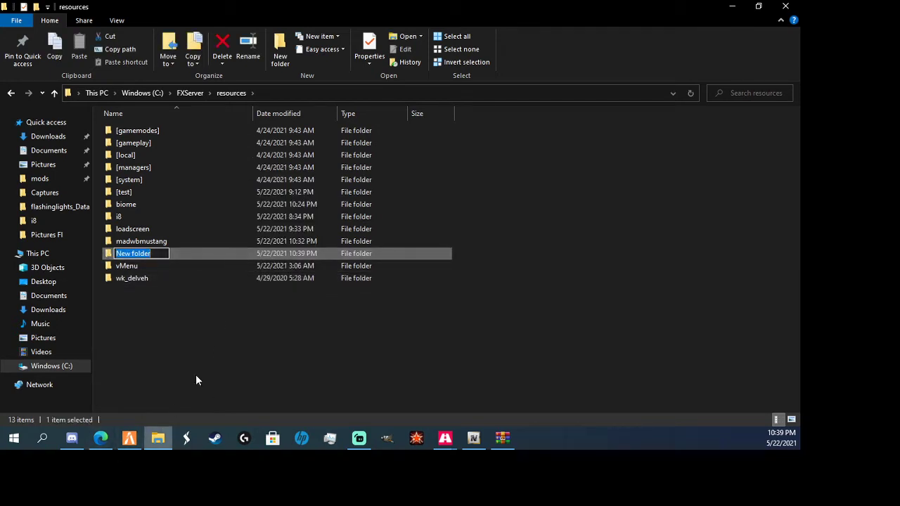
type("Nova")
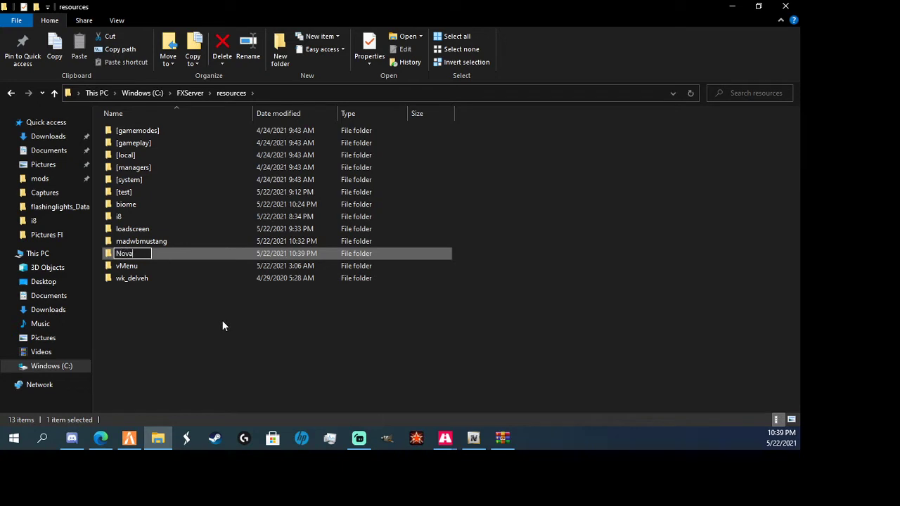
mouse_move(176, 266)
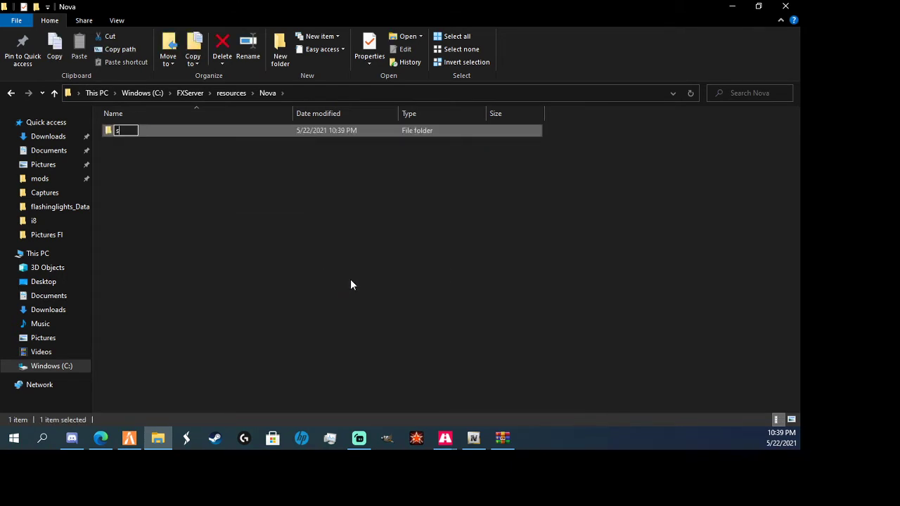
type("stream")
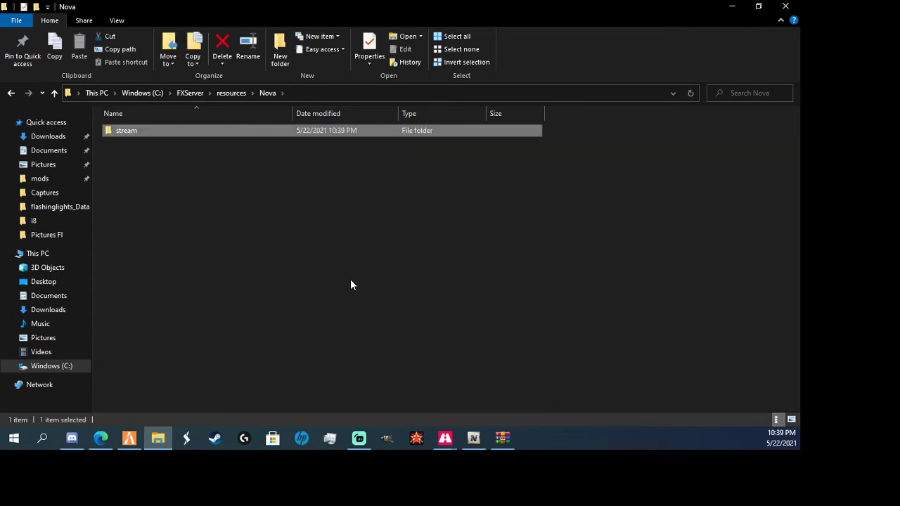
Briefly check the Downloads folder, return to Nova, and switch back to OpenIV
left_click(47, 135)
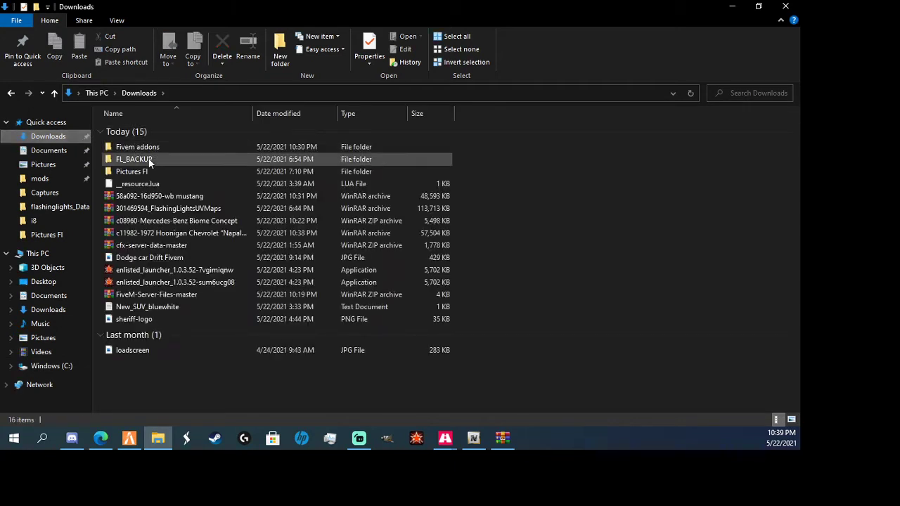
left_click(138, 182)
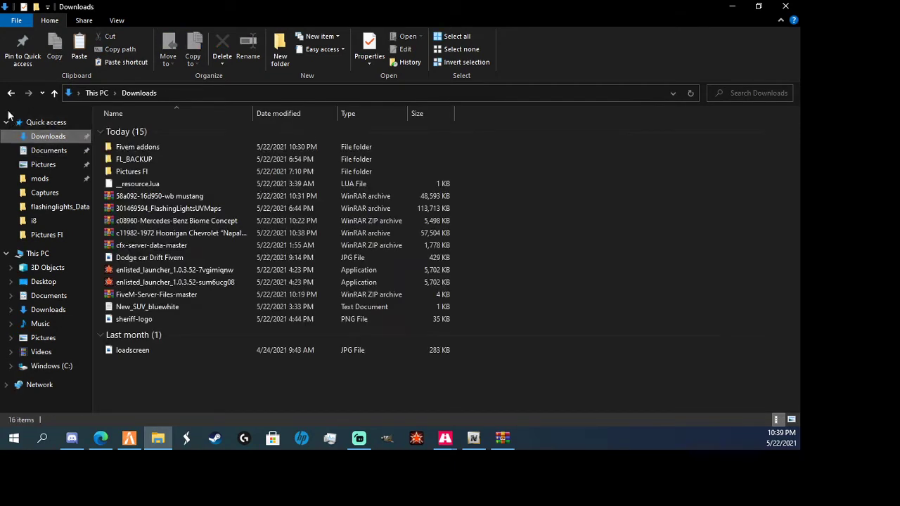
left_click(137, 183)
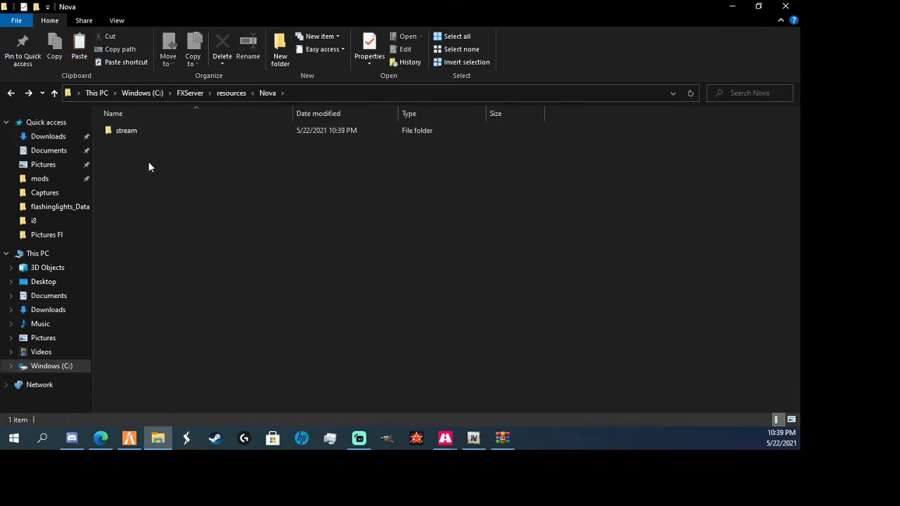
left_click(473, 439)
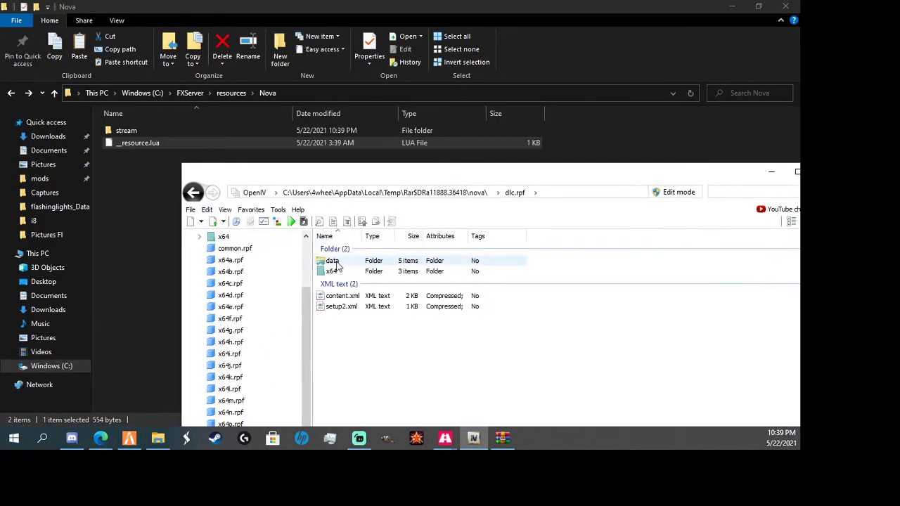
Browse dlc.rpf's data and x64 folders to locate the meta and vehicle files
double_click(332, 261)
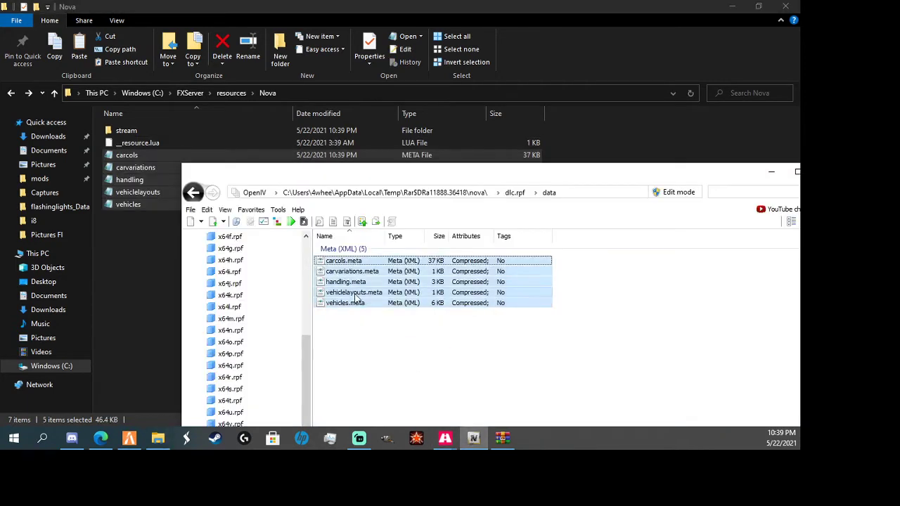
left_click(194, 193)
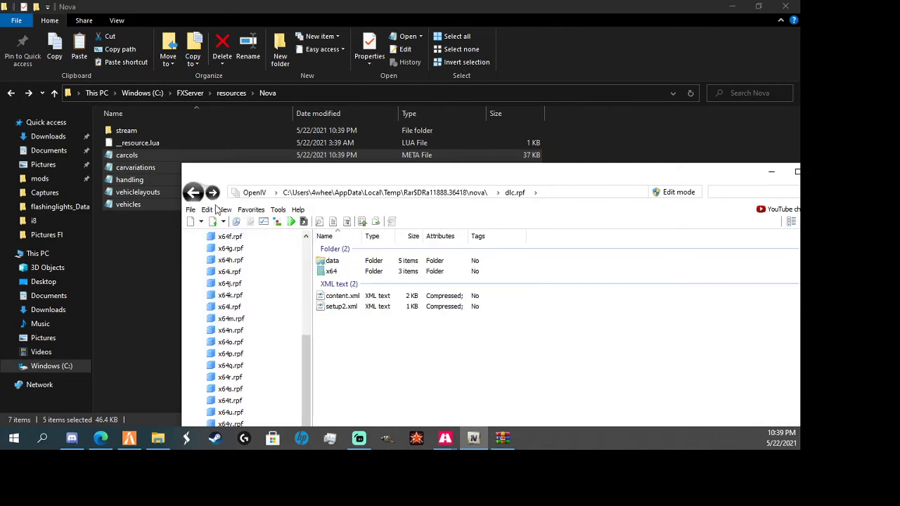
double_click(332, 270)
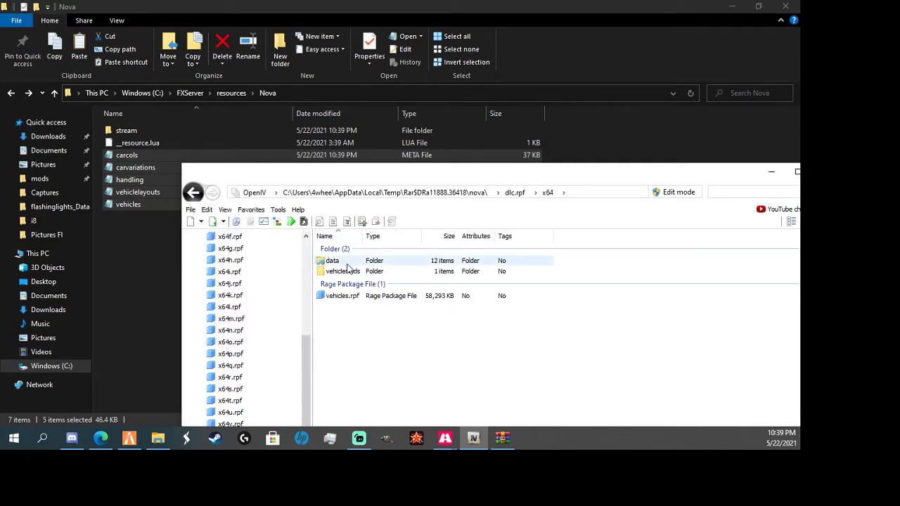
double_click(331, 261)
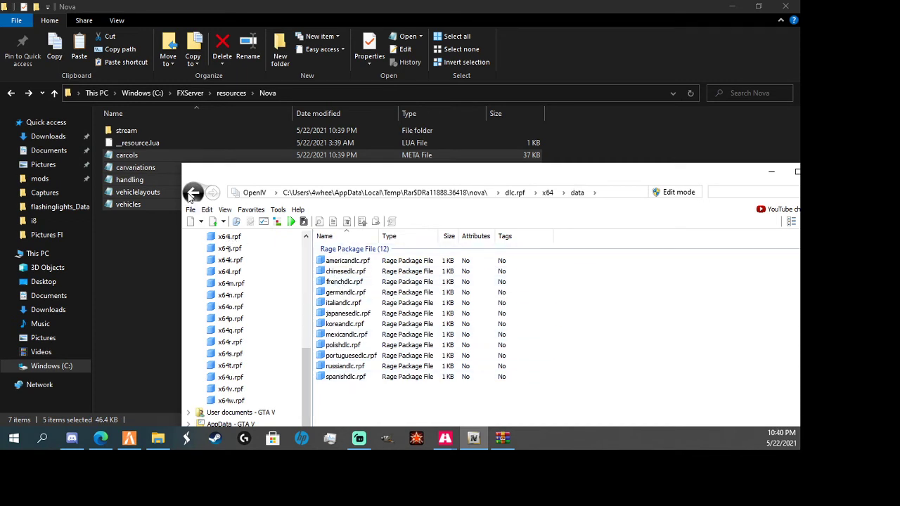
left_click(194, 192)
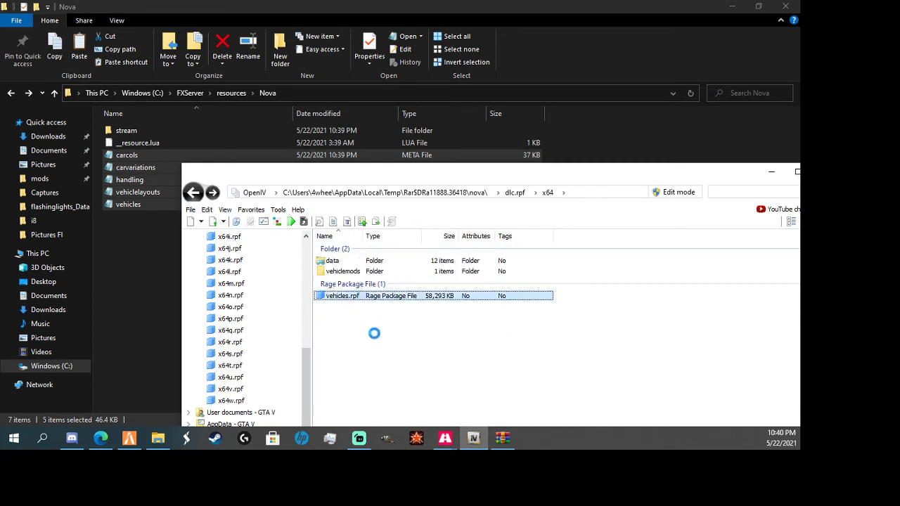
Copy the nova model and texture files from vehicles.rpf into the stream folder
double_click(343, 295)
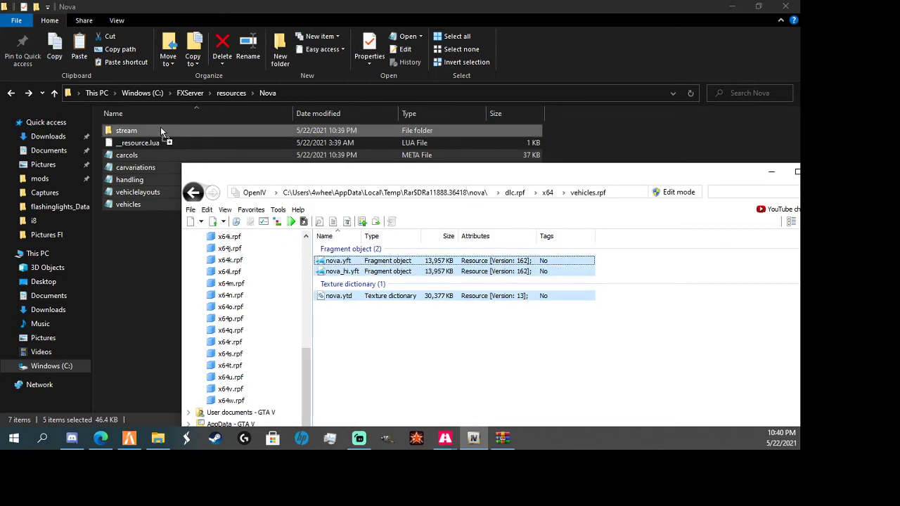
left_click(474, 439)
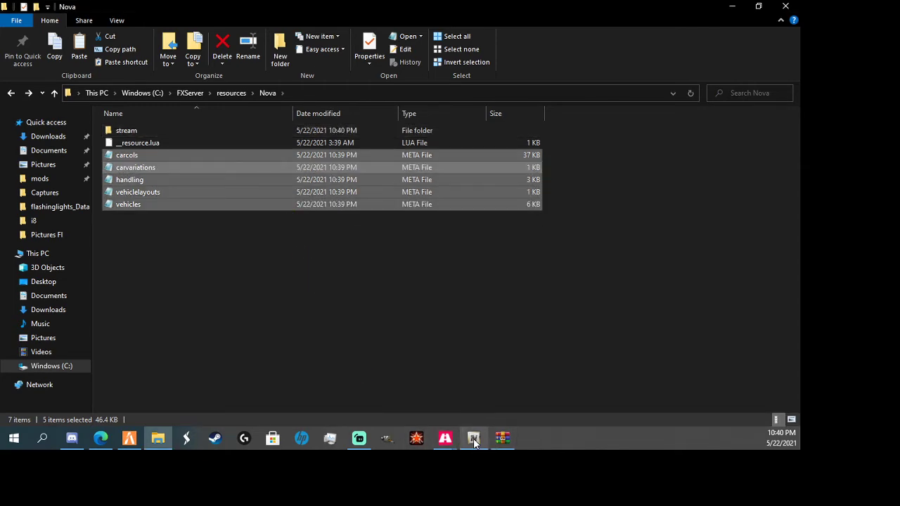
left_click(473, 438)
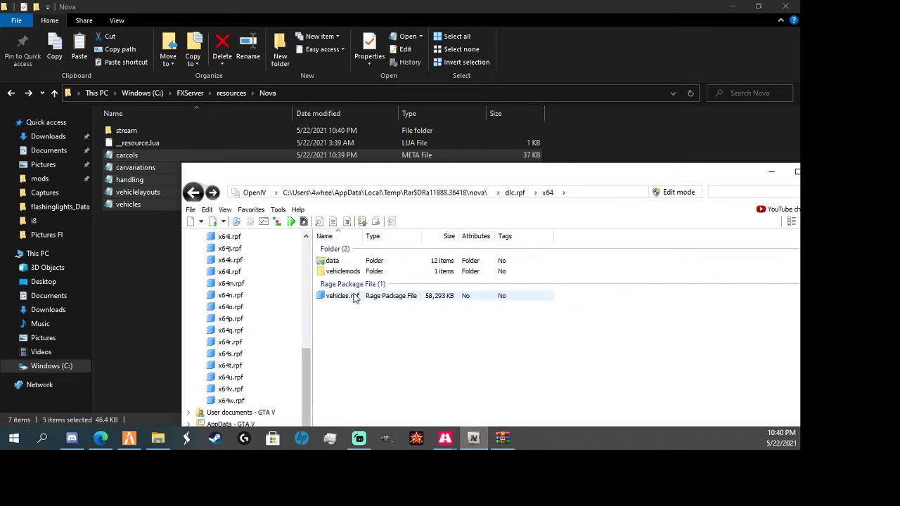
double_click(340, 296)
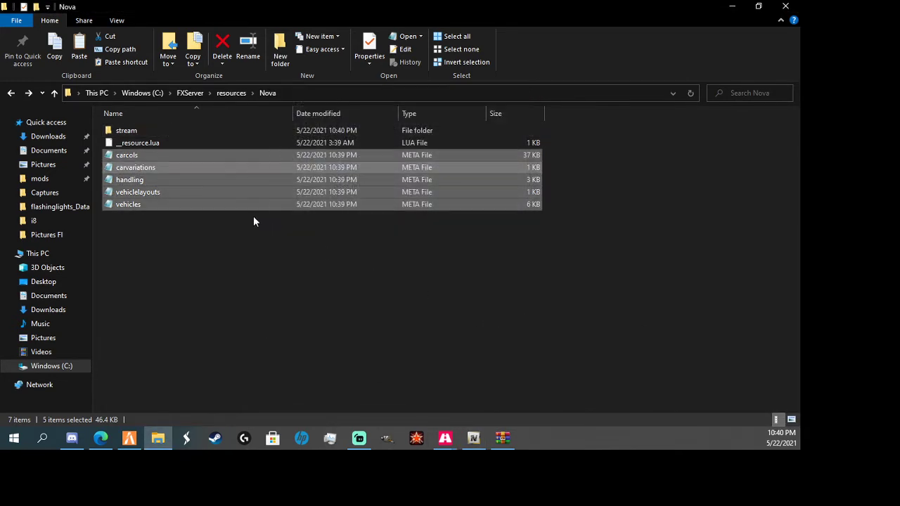
left_click(172, 236)
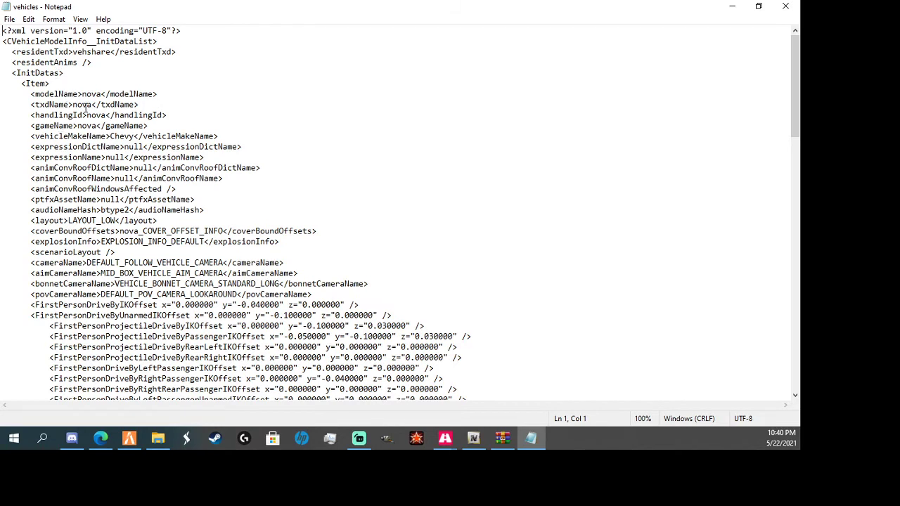
double_click(81, 104)
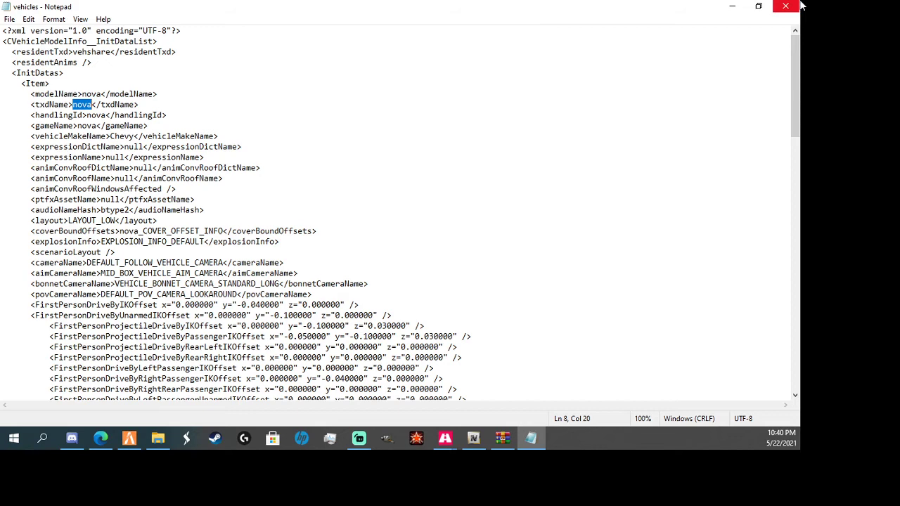
left_click(157, 438)
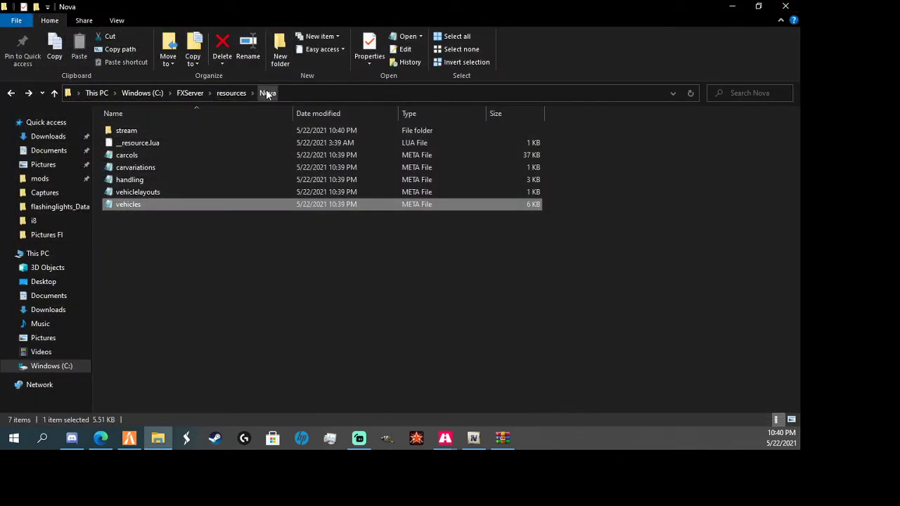
Go up to the FXServer folder and open server.cfg
left_click(230, 92)
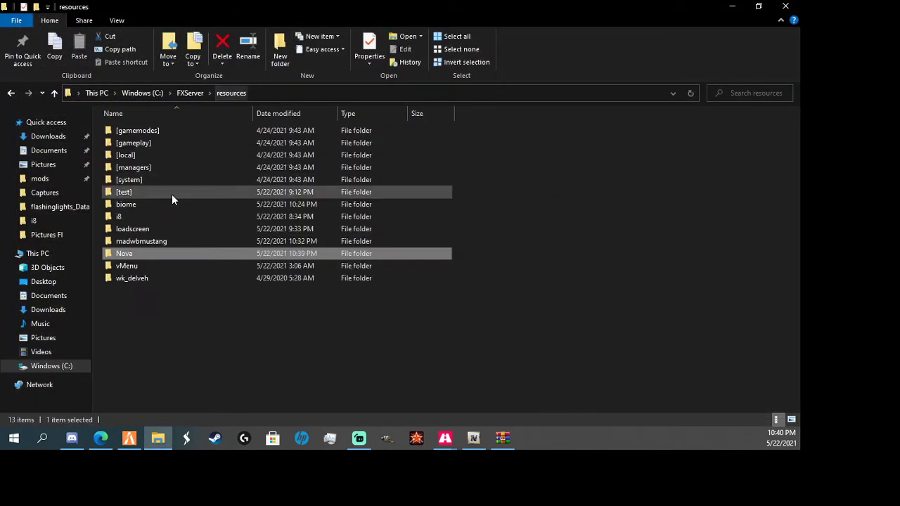
right_click(124, 253)
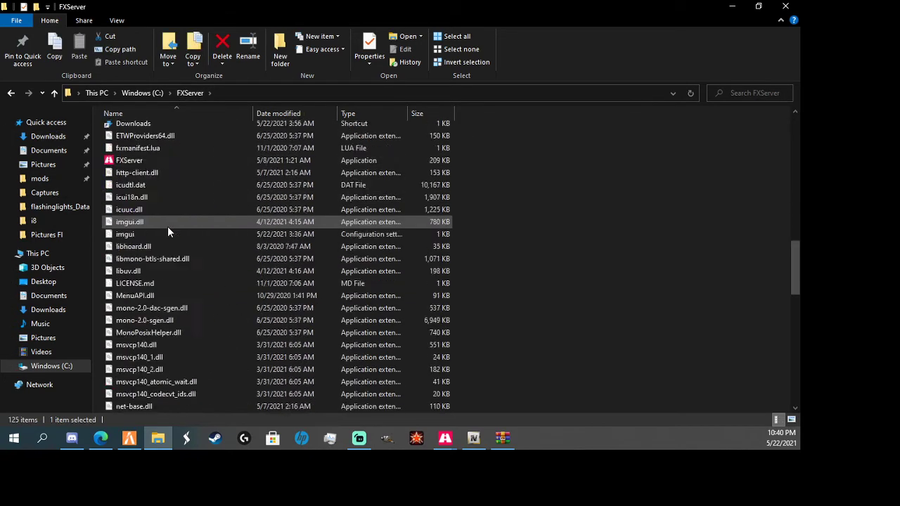
scroll("down", 3)
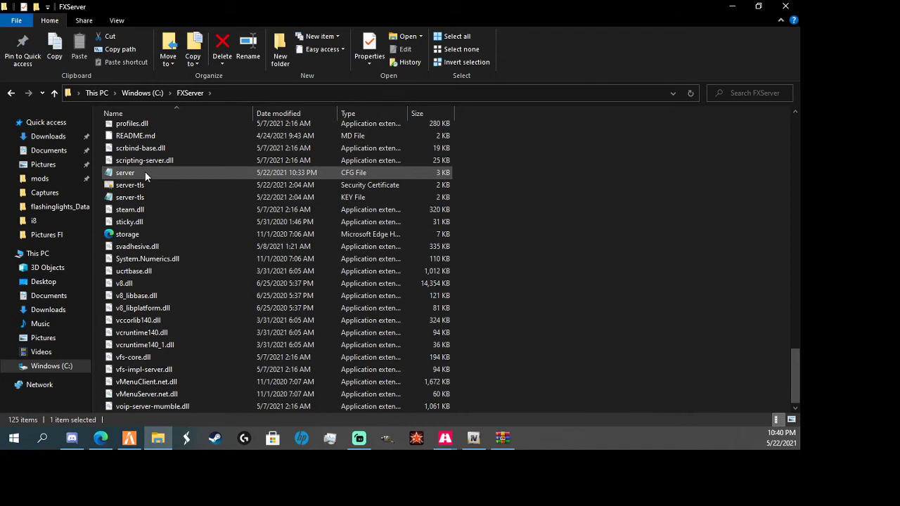
double_click(124, 171)
type("start")
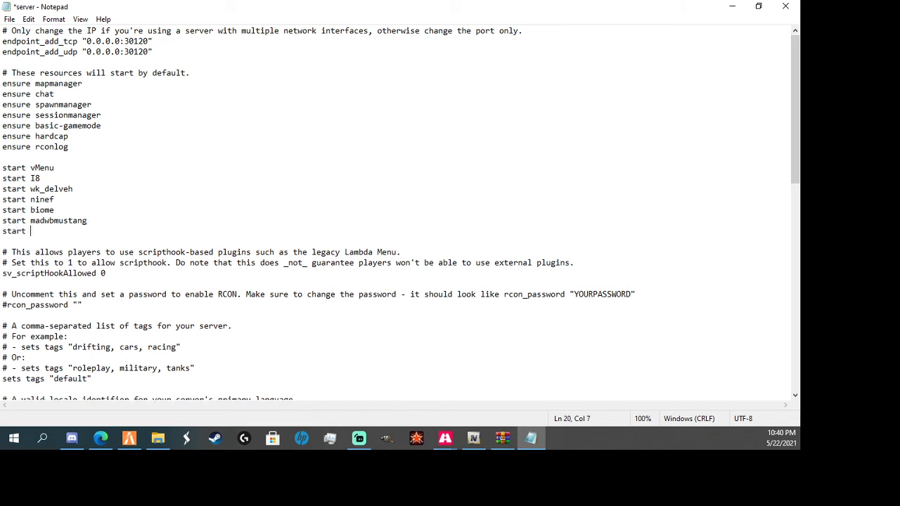
Add a 'start nova' line to server.cfg and save it
type("nova")
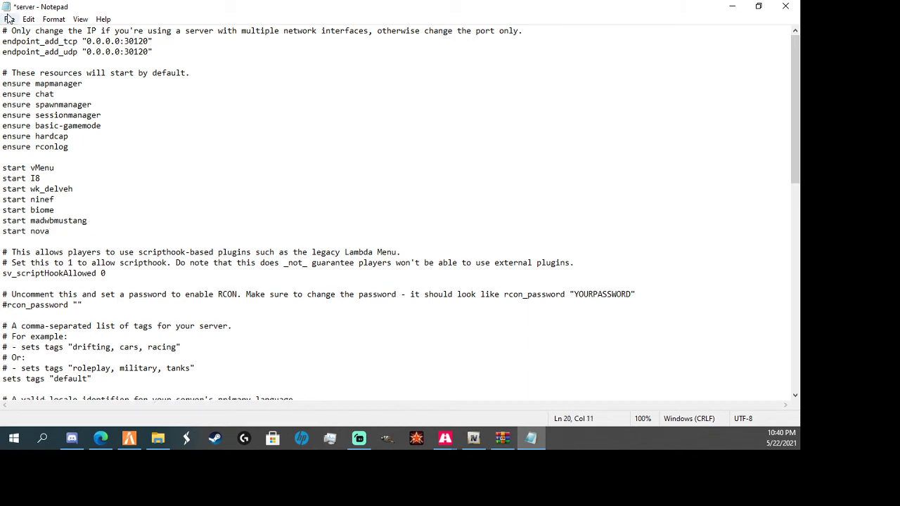
key("ctrl+s")
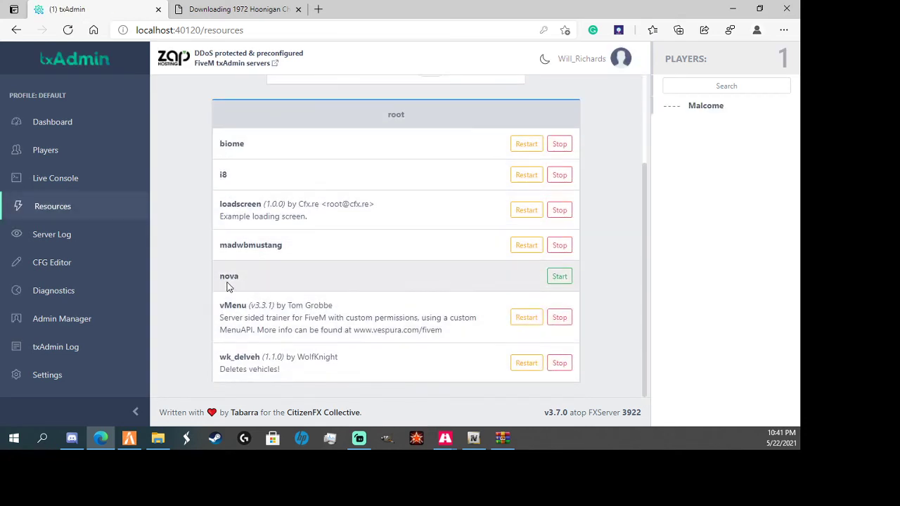
Start the nova resource in txAdmin, then bring Streamlabs OBS to the front
left_click(559, 275)
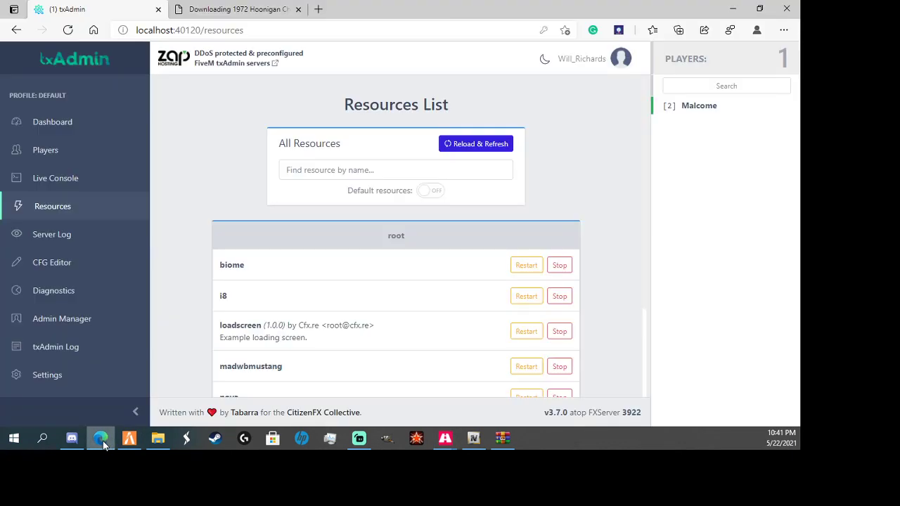
scroll("down", 3)
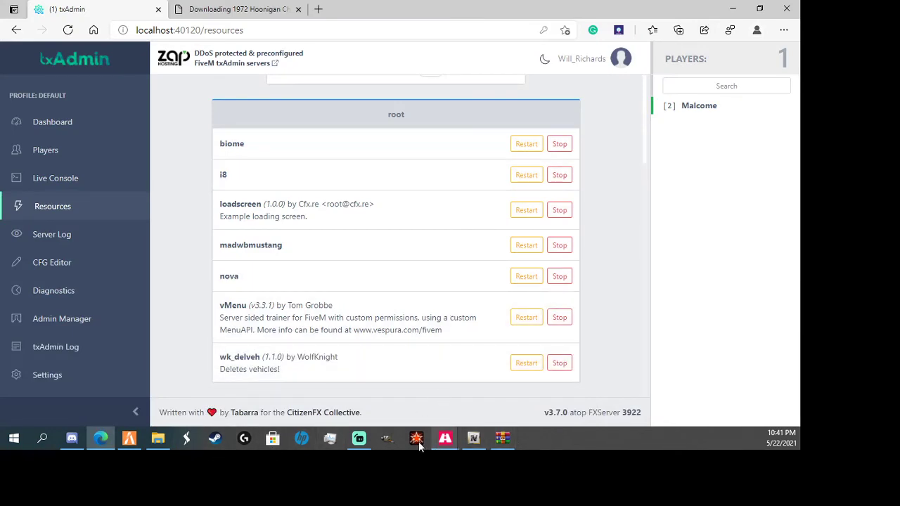
mouse_move(359, 439)
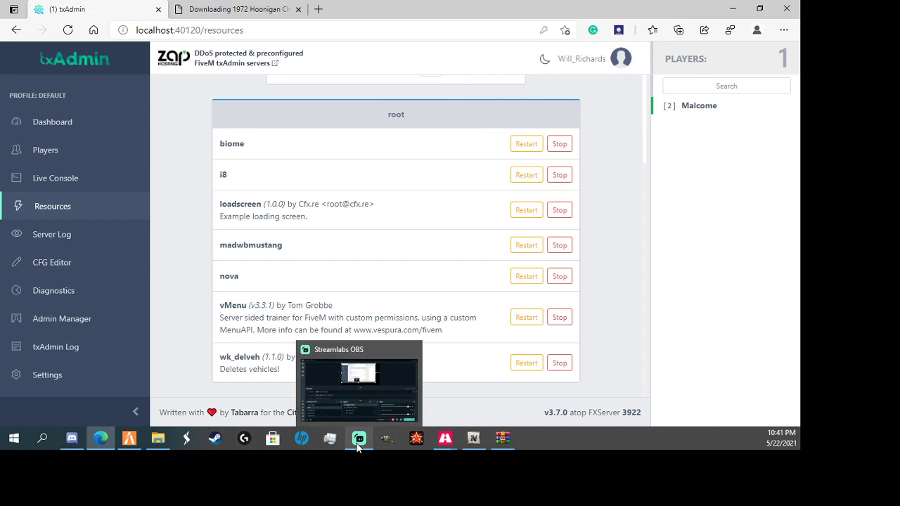
left_click(359, 439)
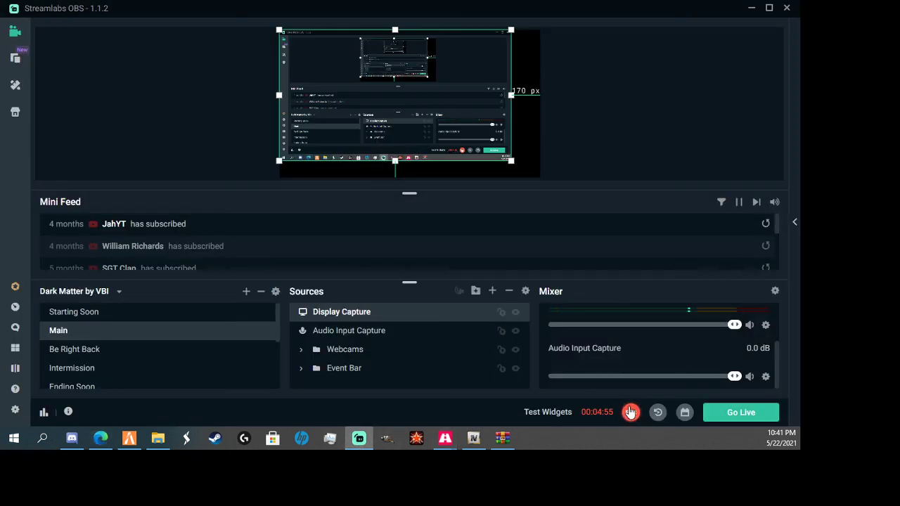